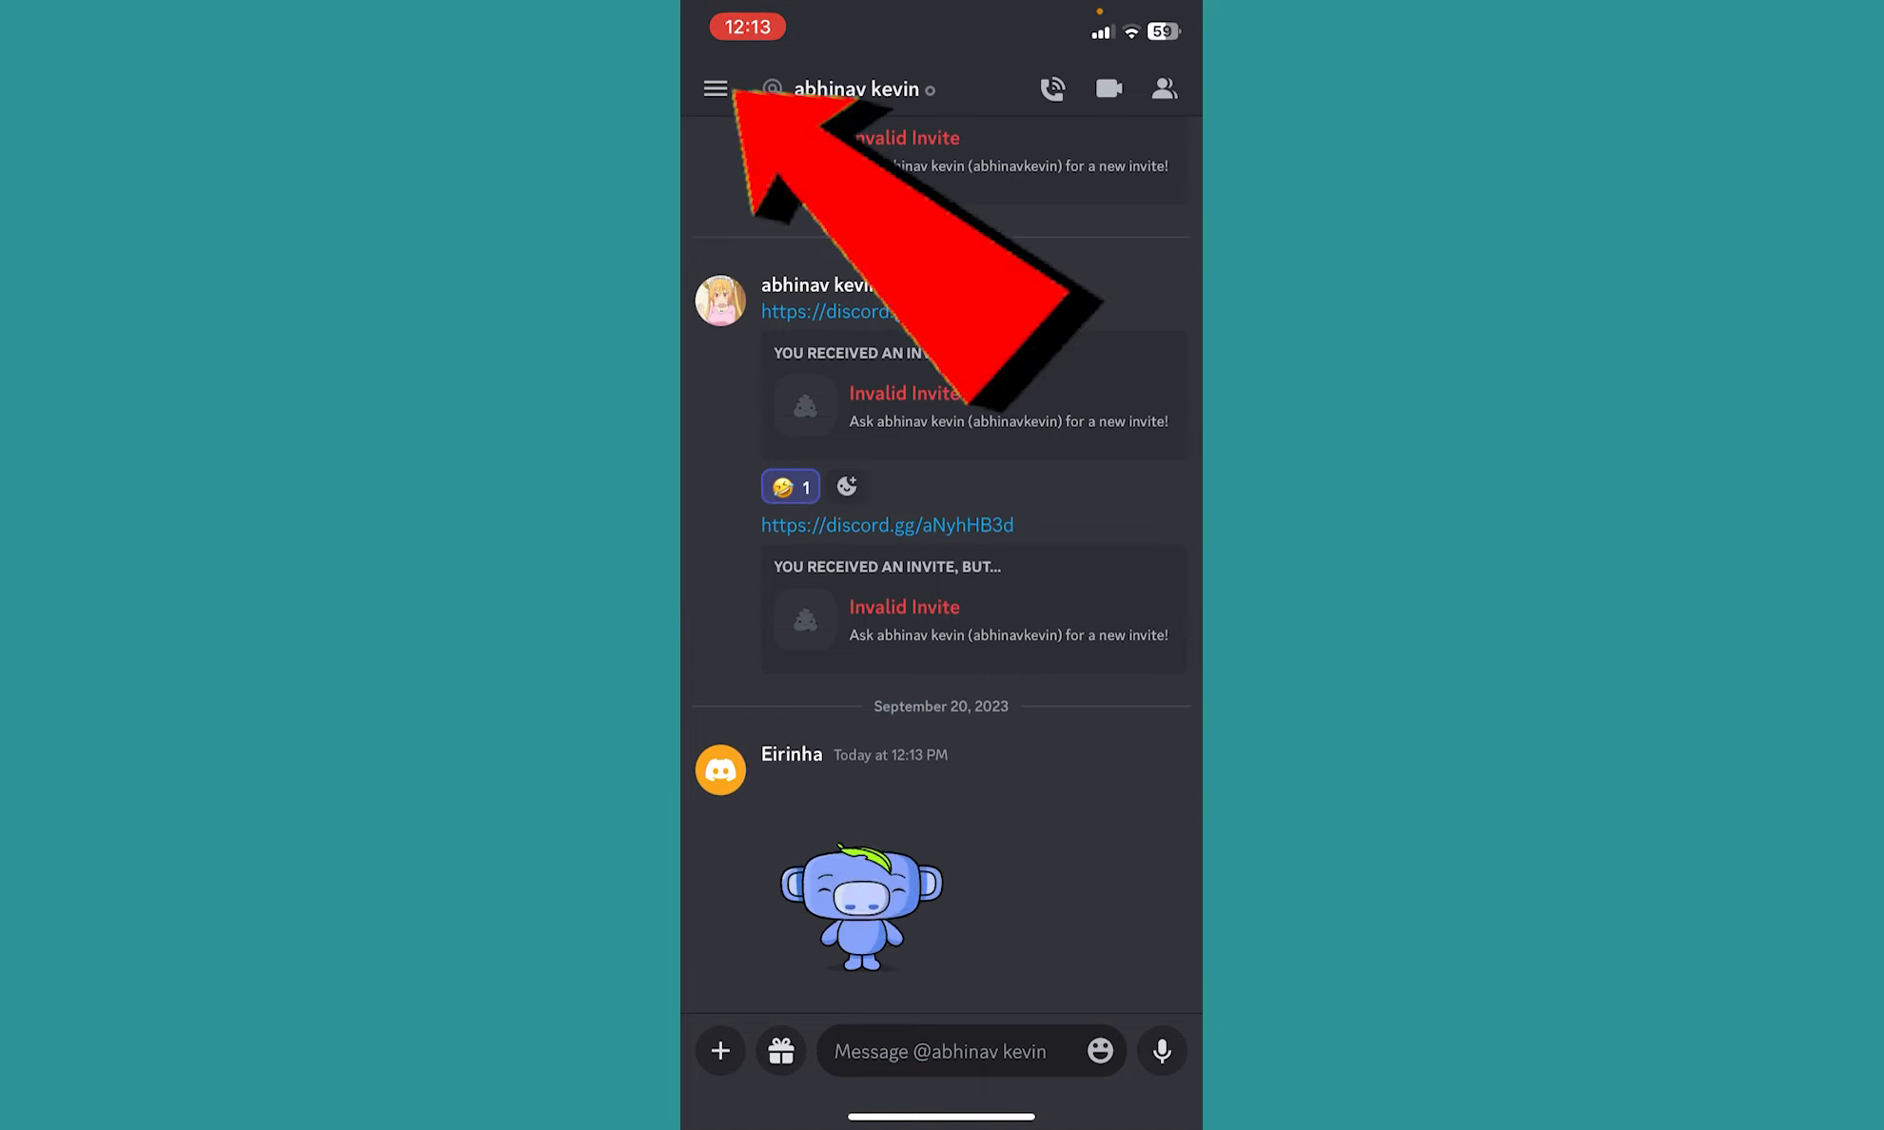
{"action": "left_click", "coordinate": [715, 88]}
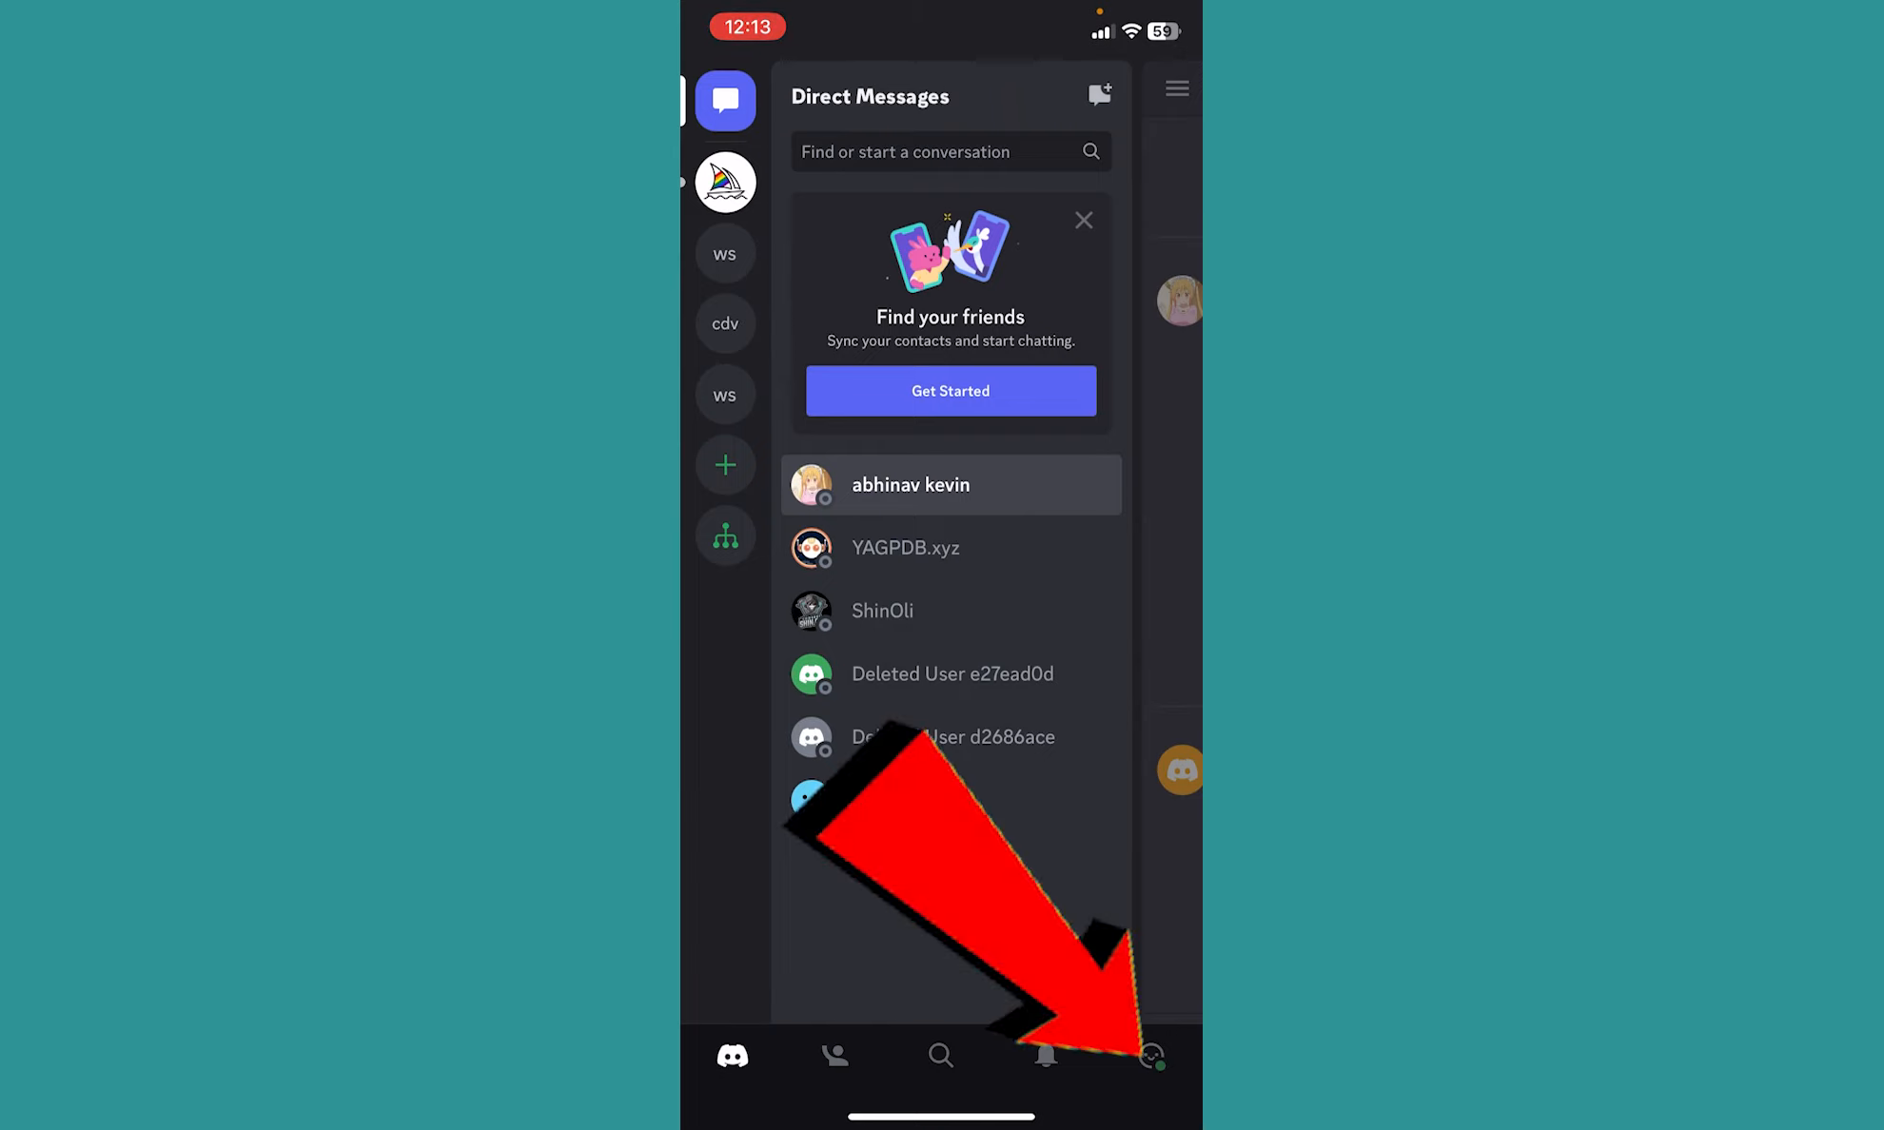
{"action": "left_click", "coordinate": [1149, 1056]}
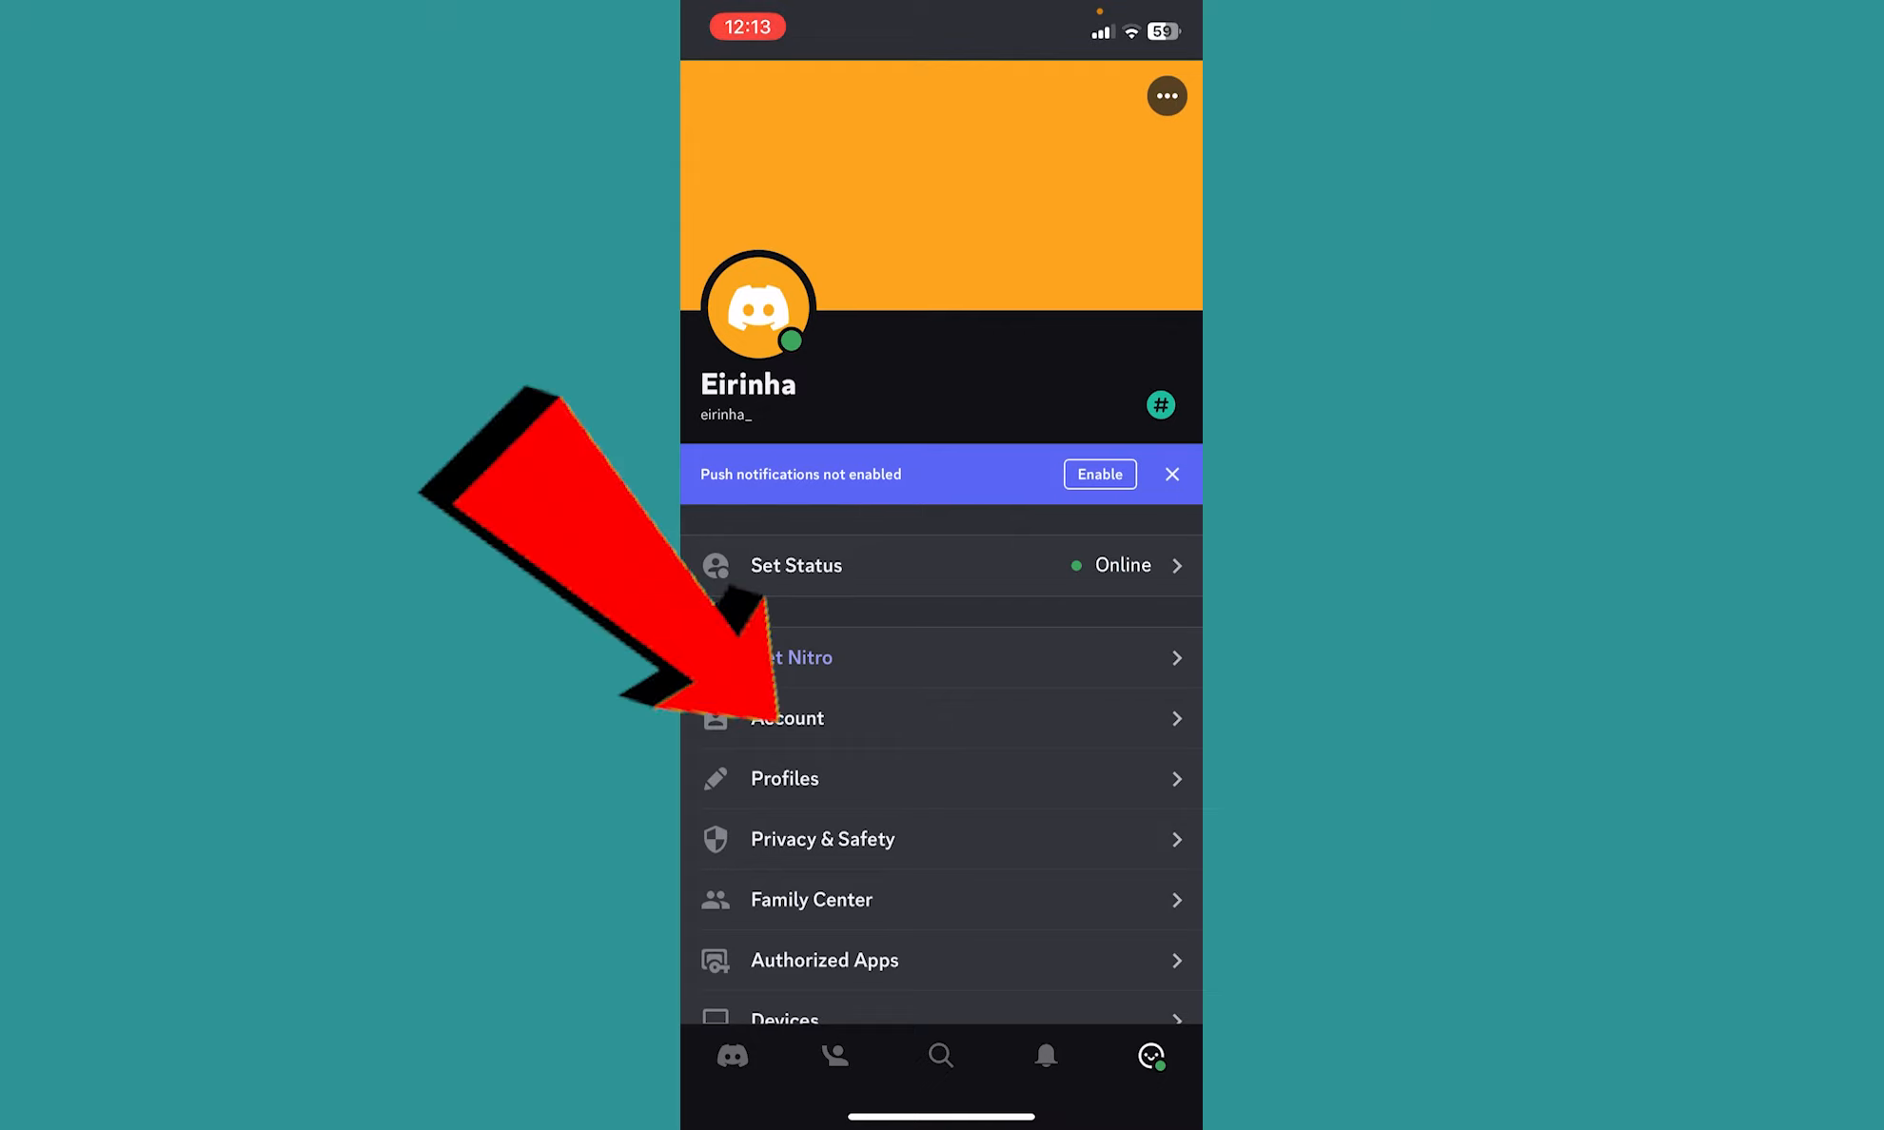
- Open Account settings from the settings list
{"action": "left_click", "coordinate": [788, 719]}
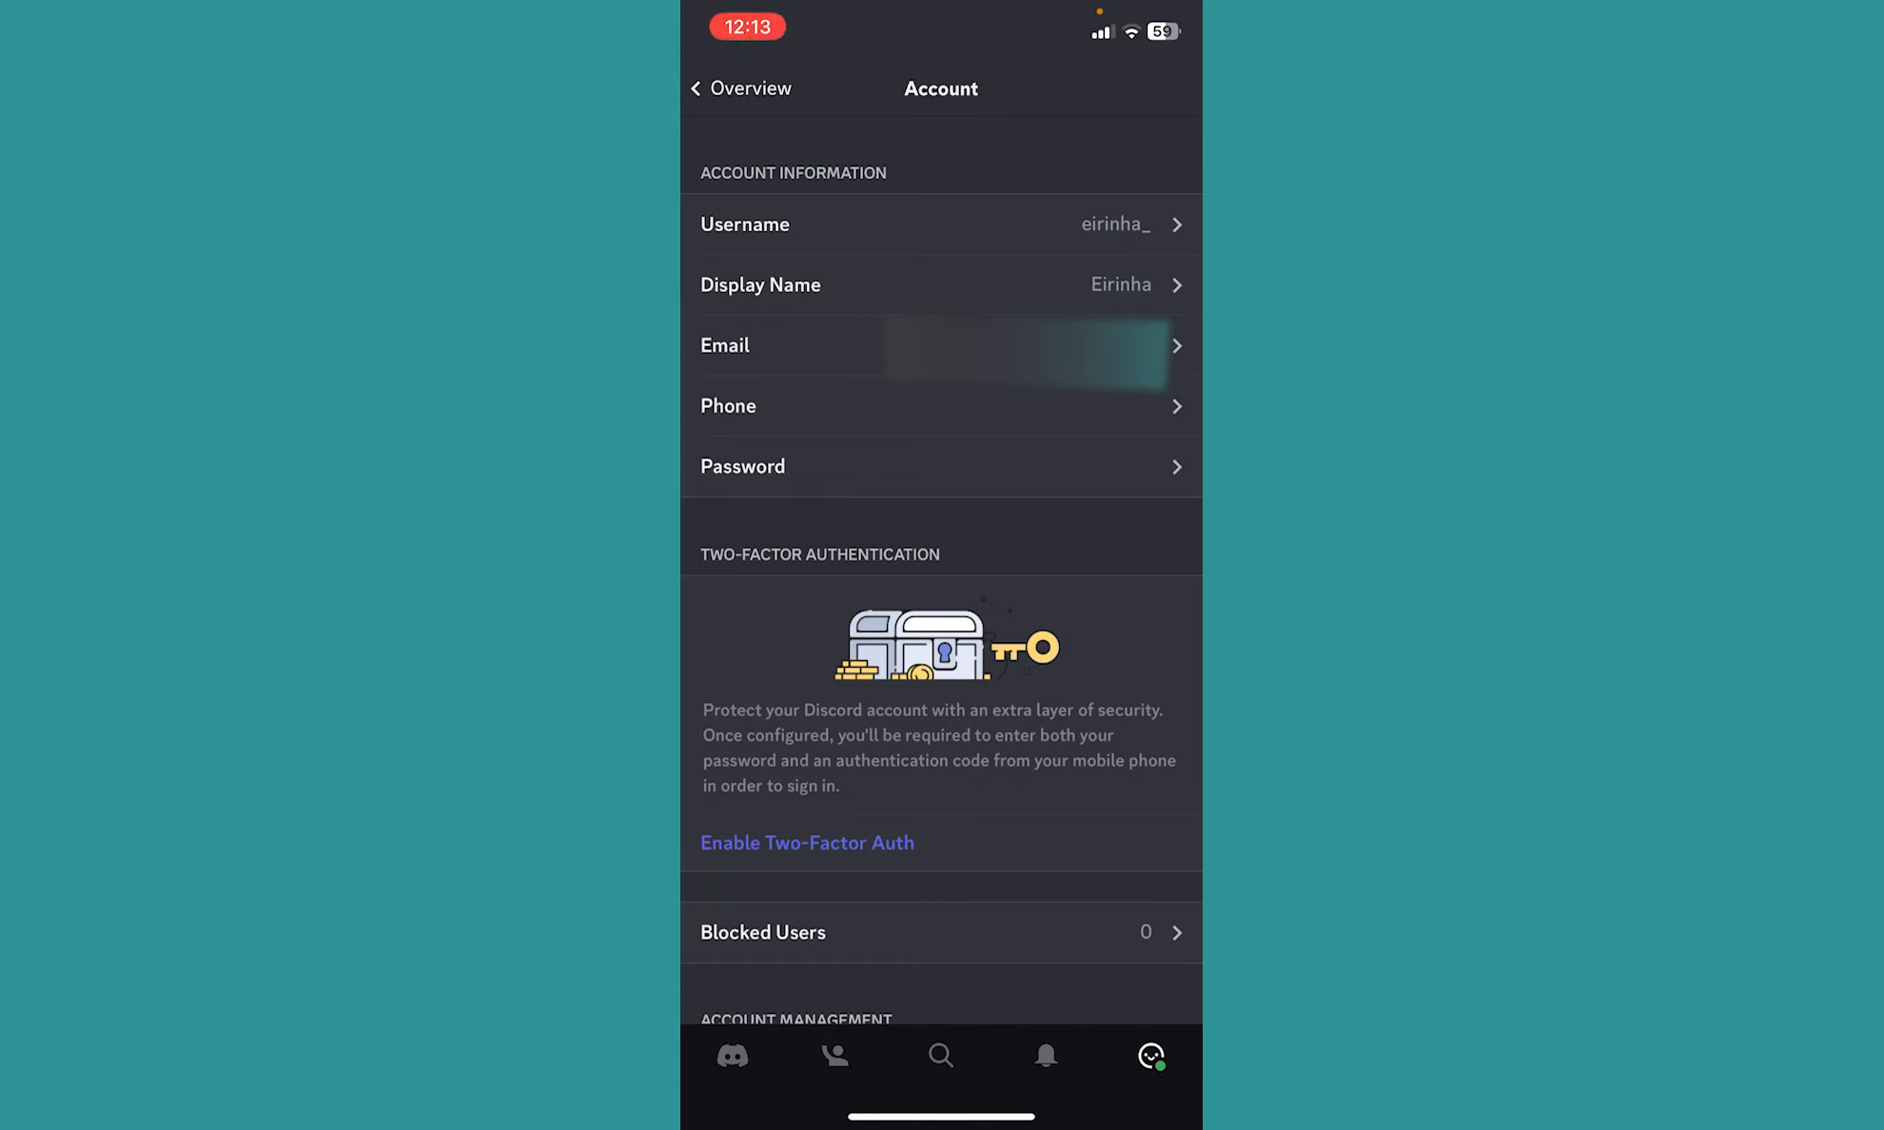
- Request an email verification code from the Email screen, then go to the home screen
{"action": "left_click", "coordinate": [941, 347]}
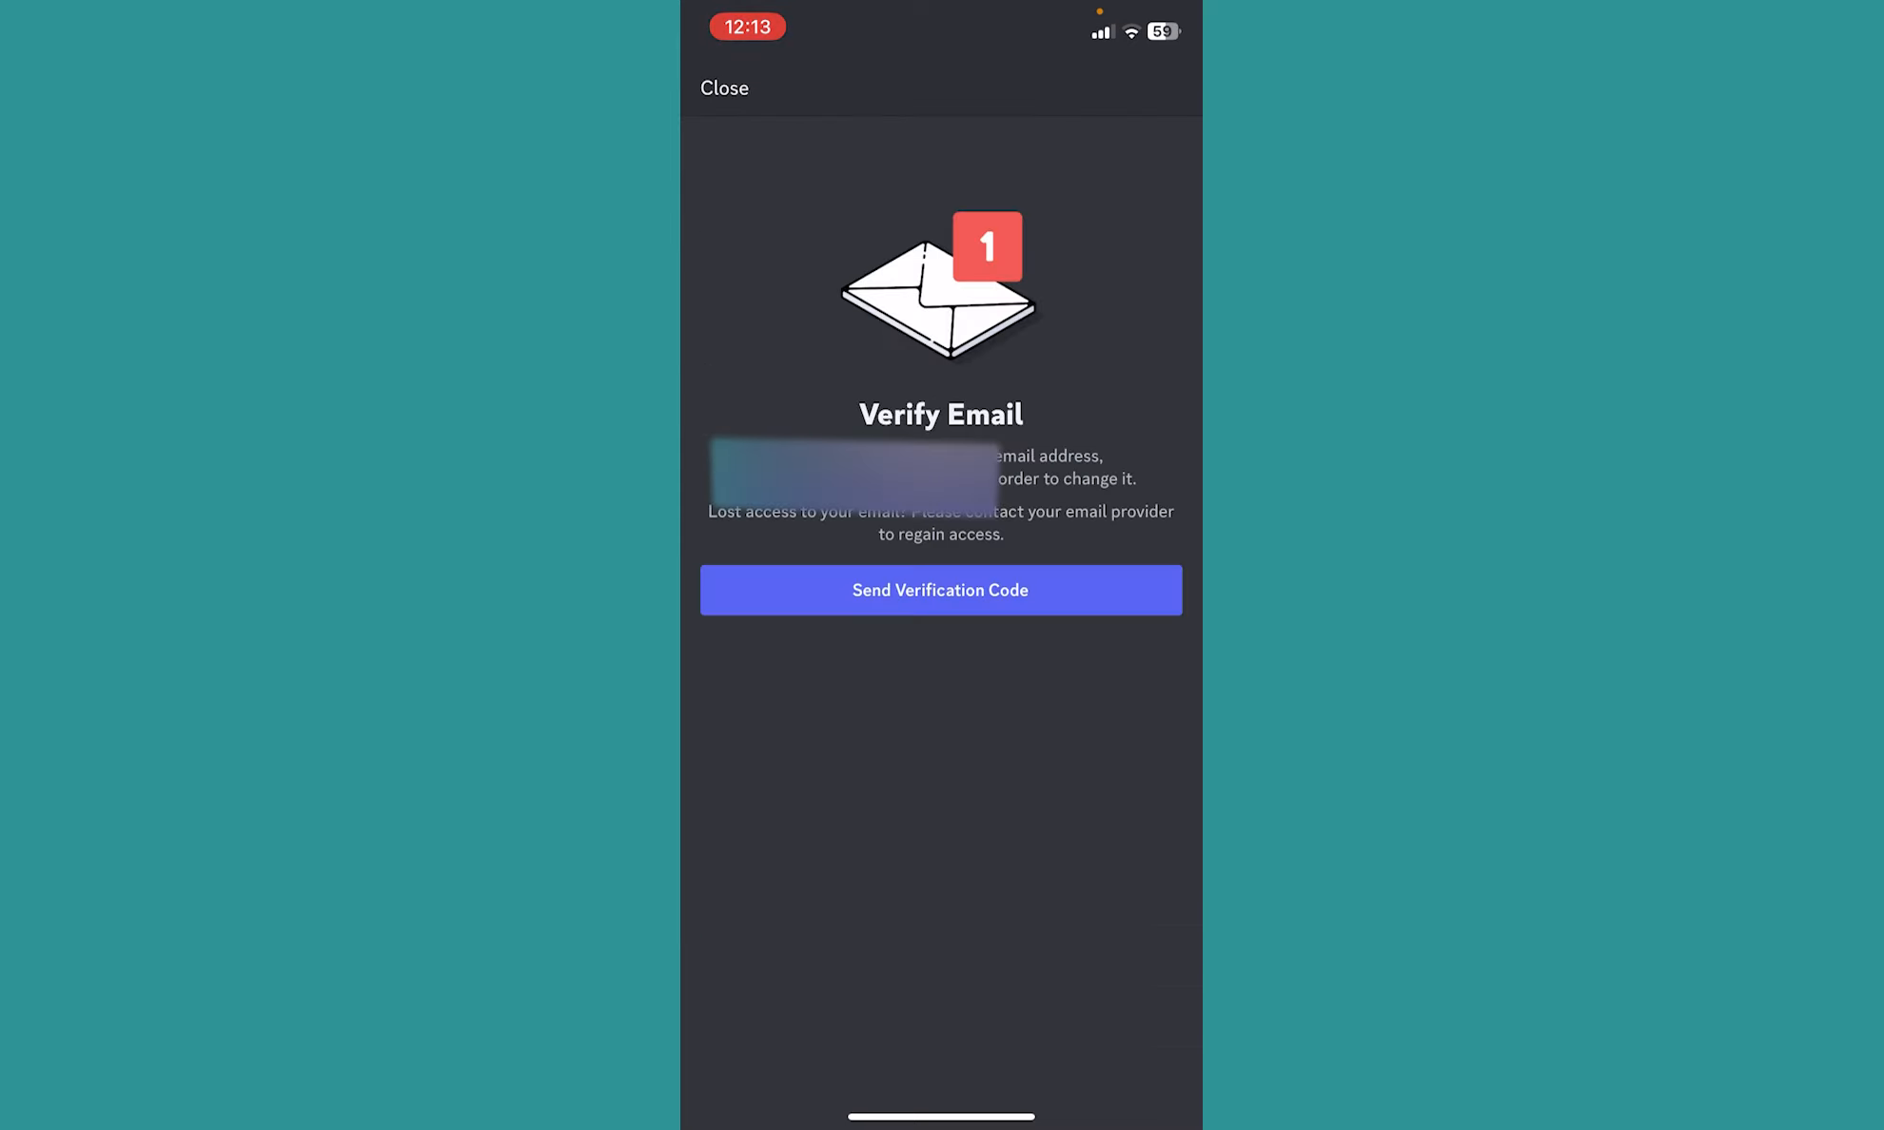
{"action": "left_click", "coordinate": [941, 590]}
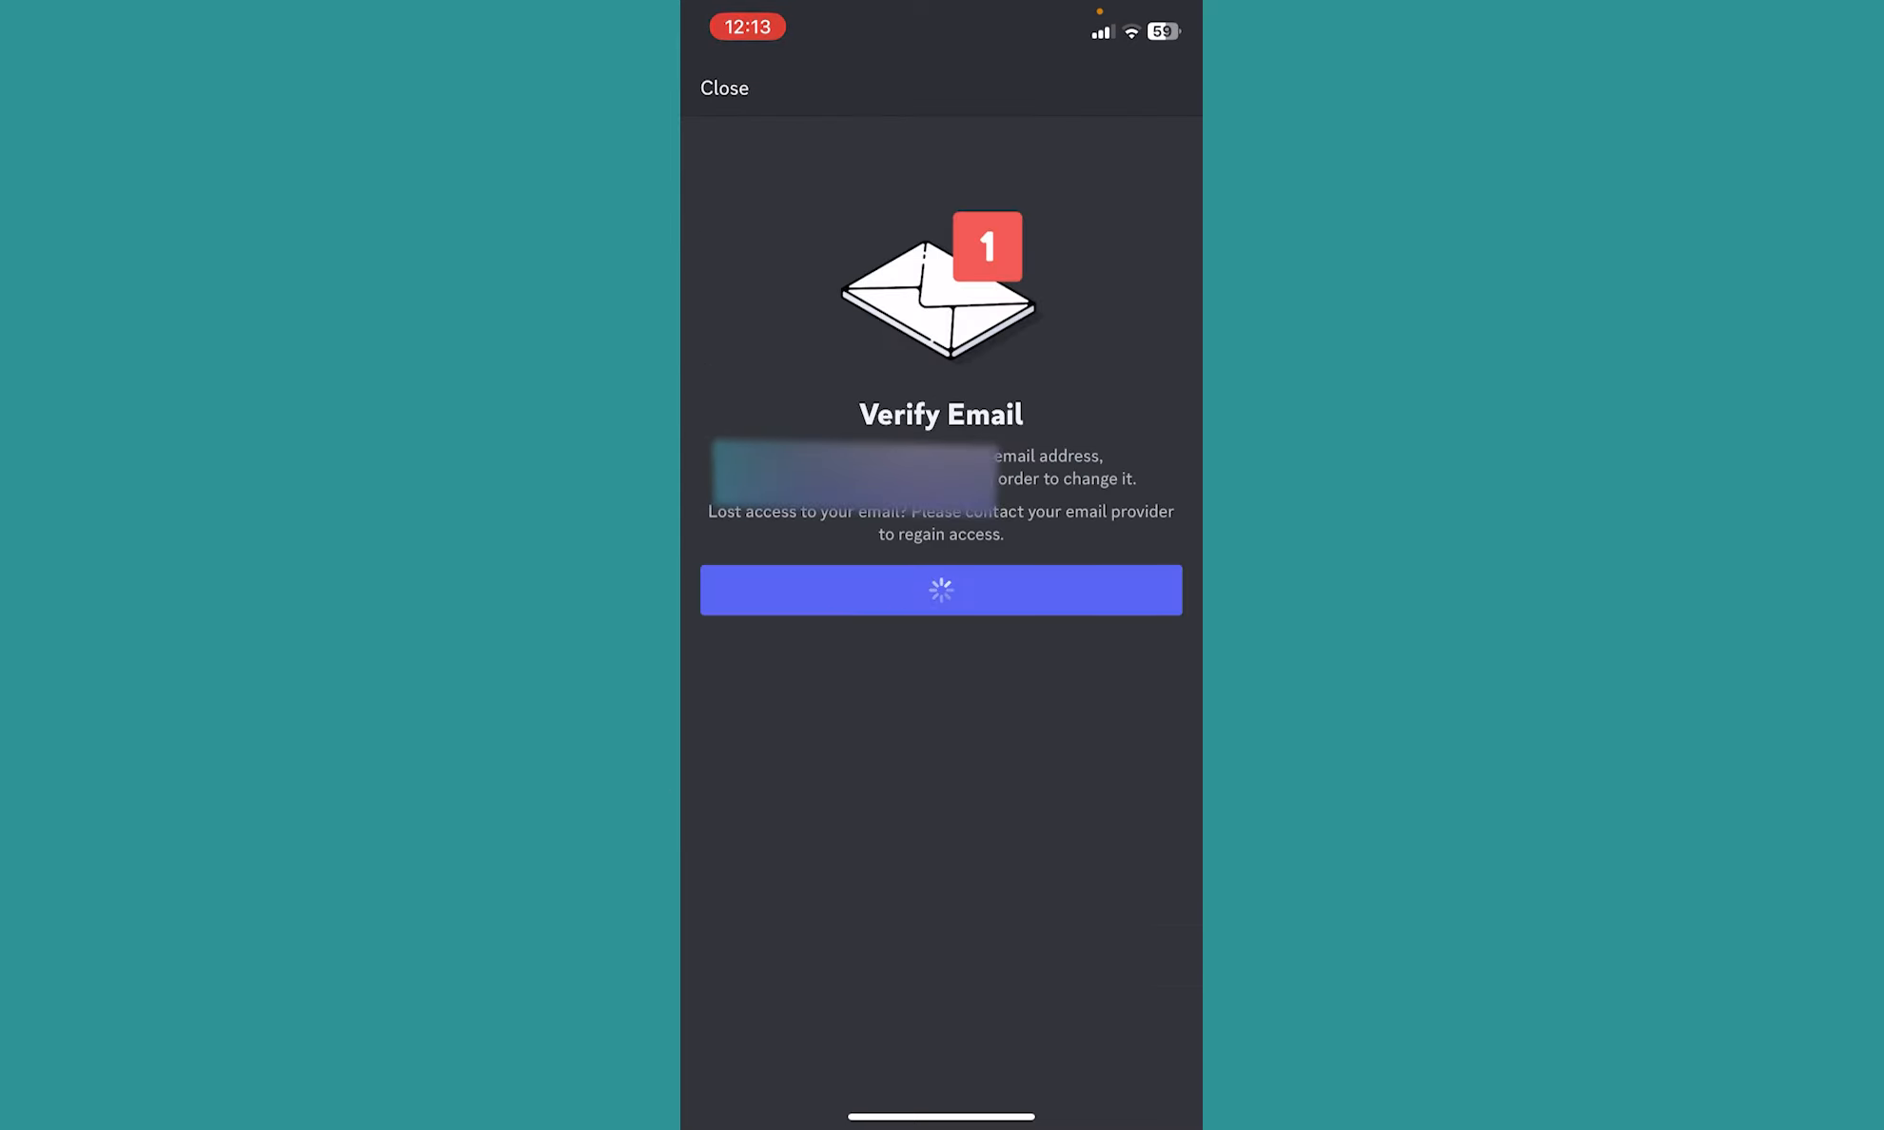
{"action": "left_click", "coordinate": [941, 590]}
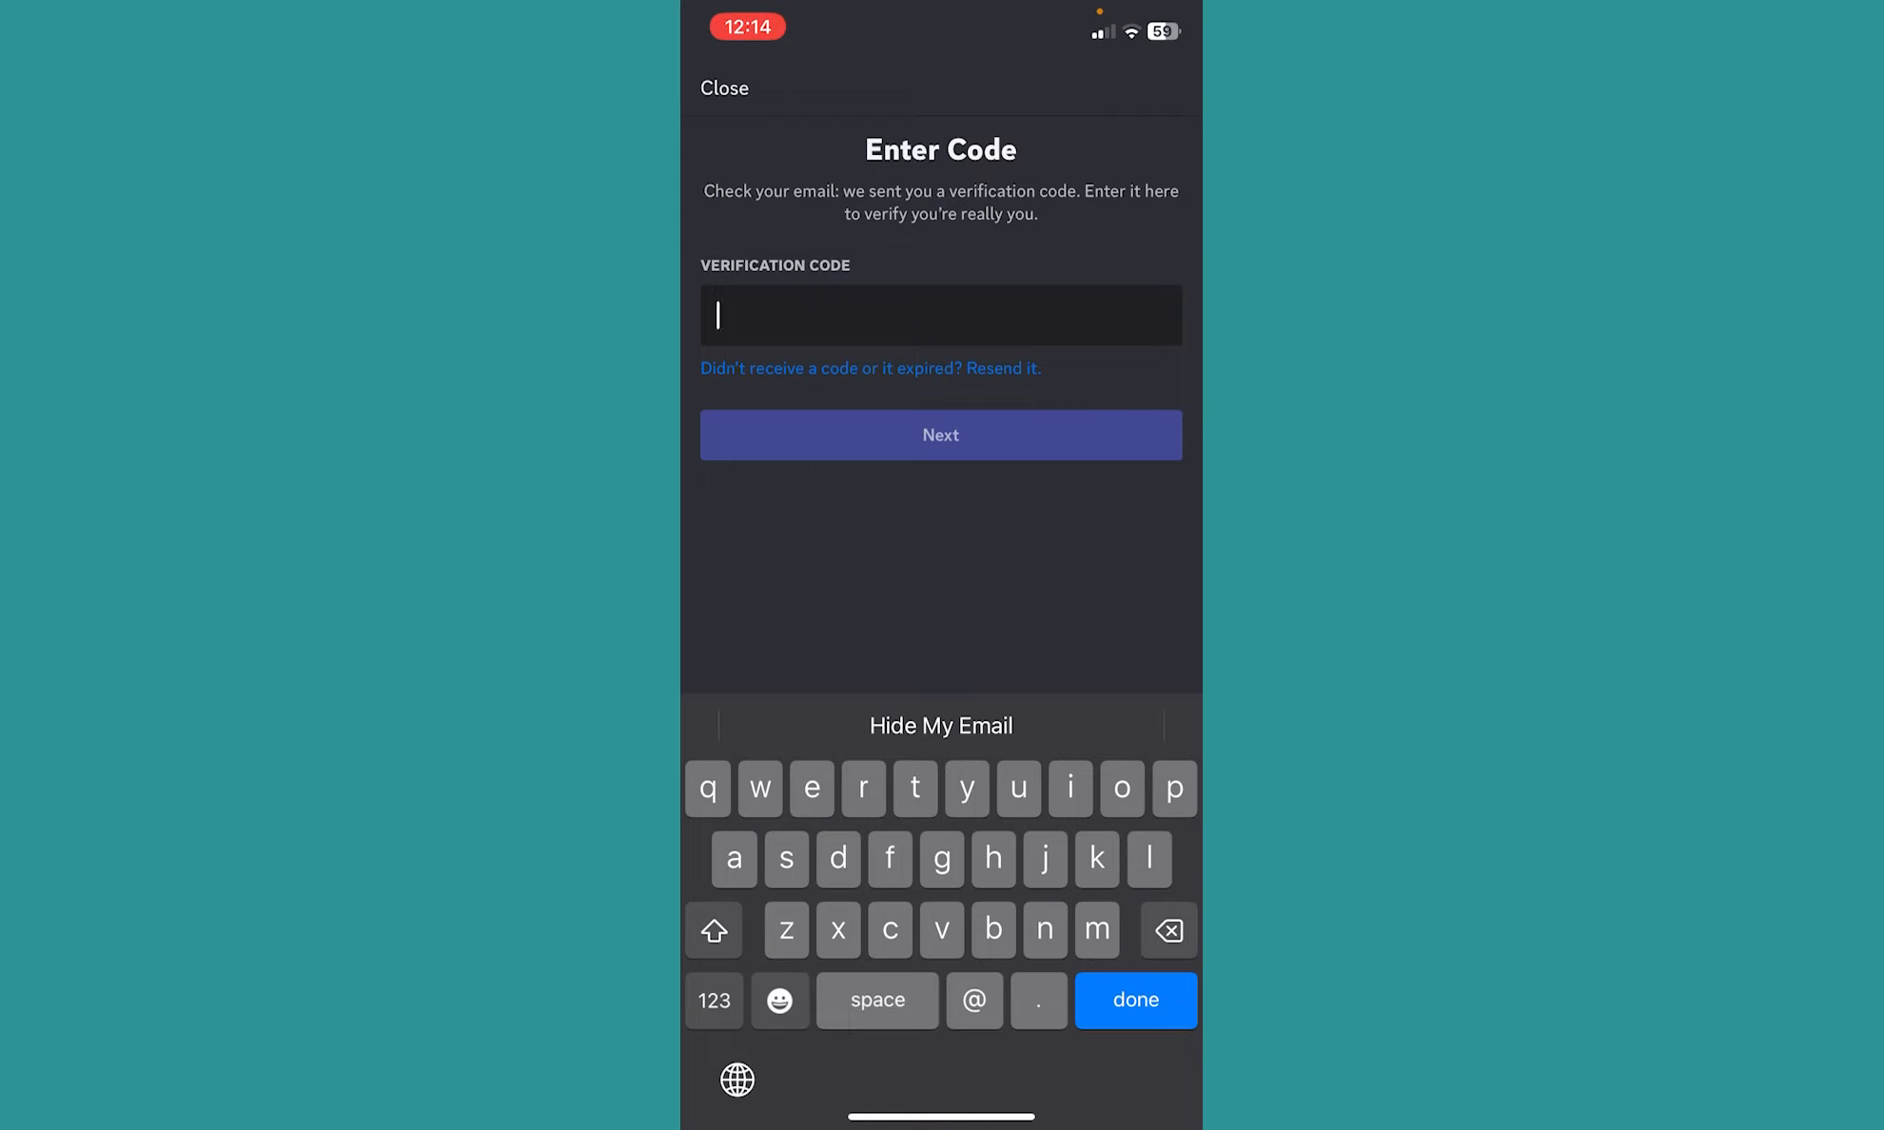
{"action": "left_click", "coordinate": [723, 87]}
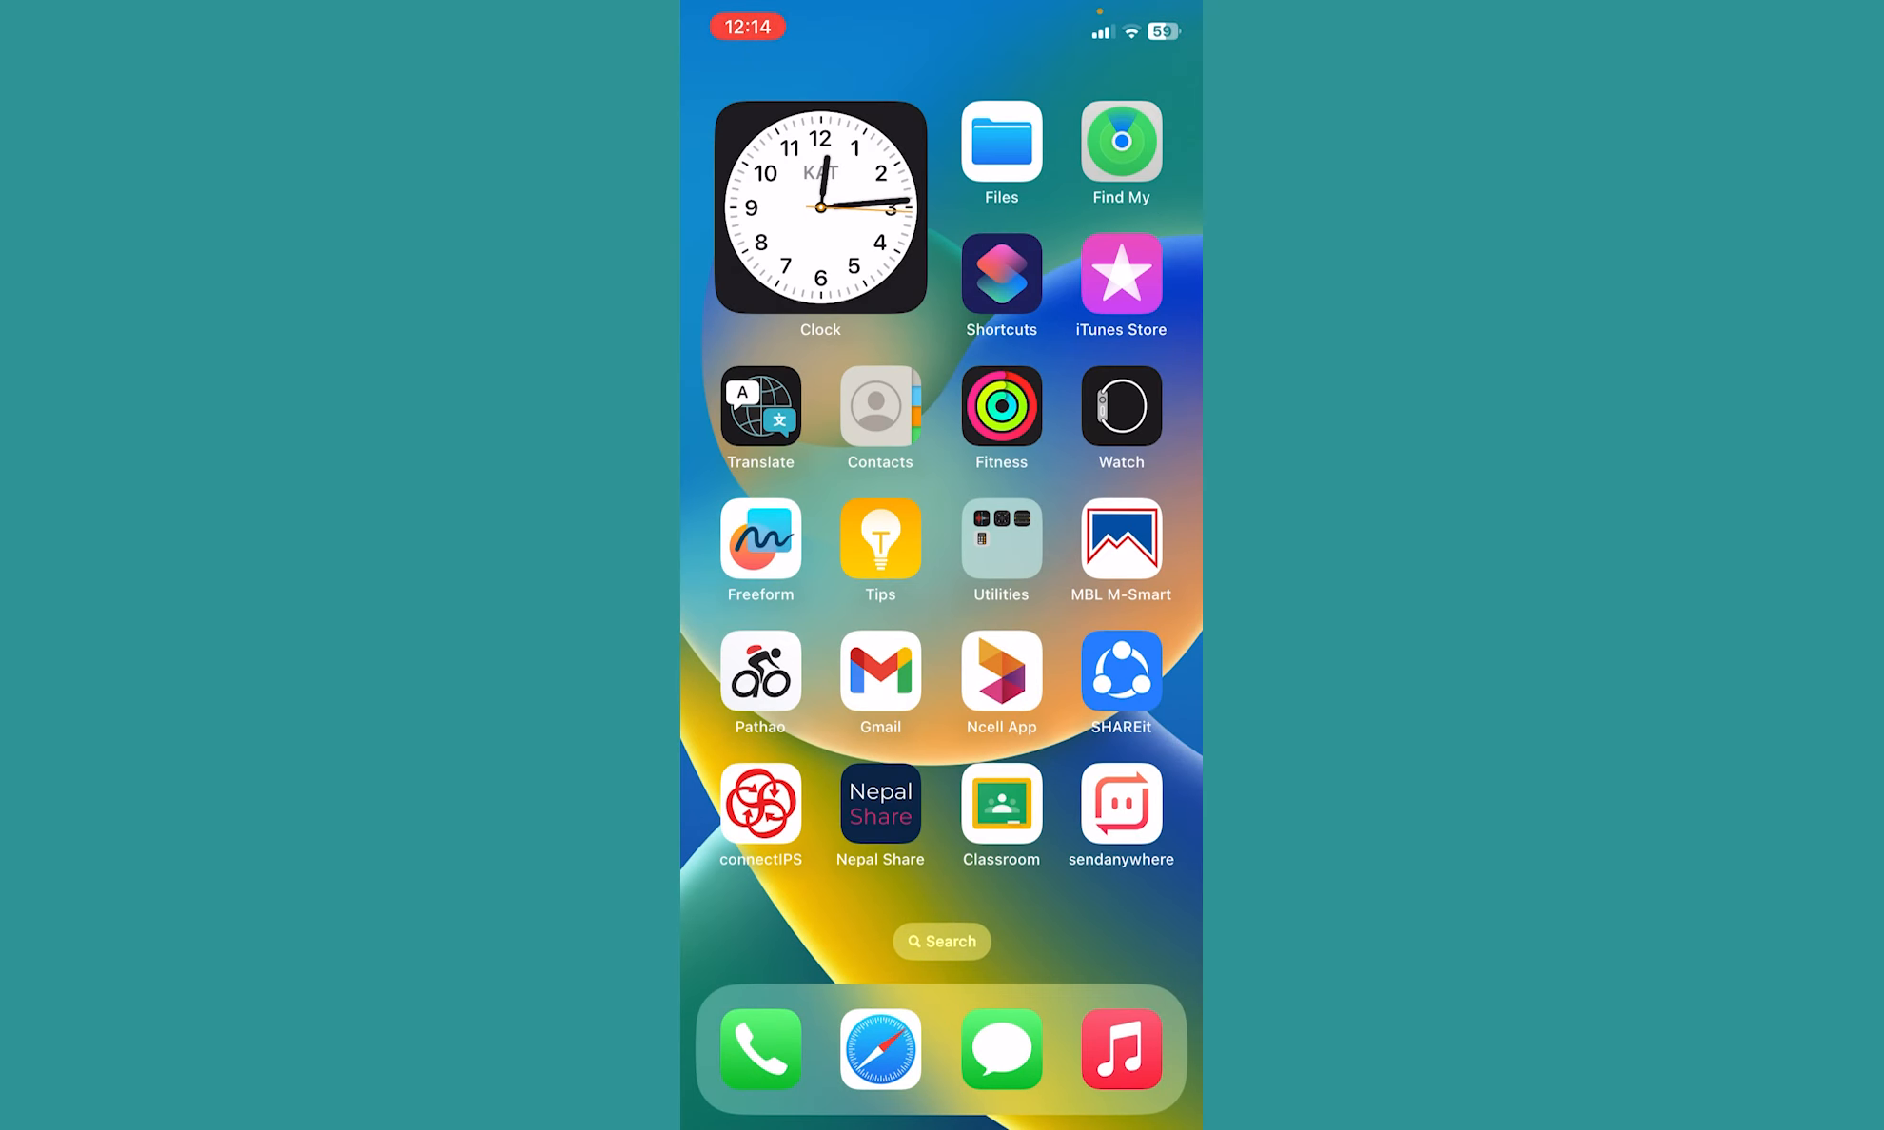
{"action": "left_click", "coordinate": [879, 672]}
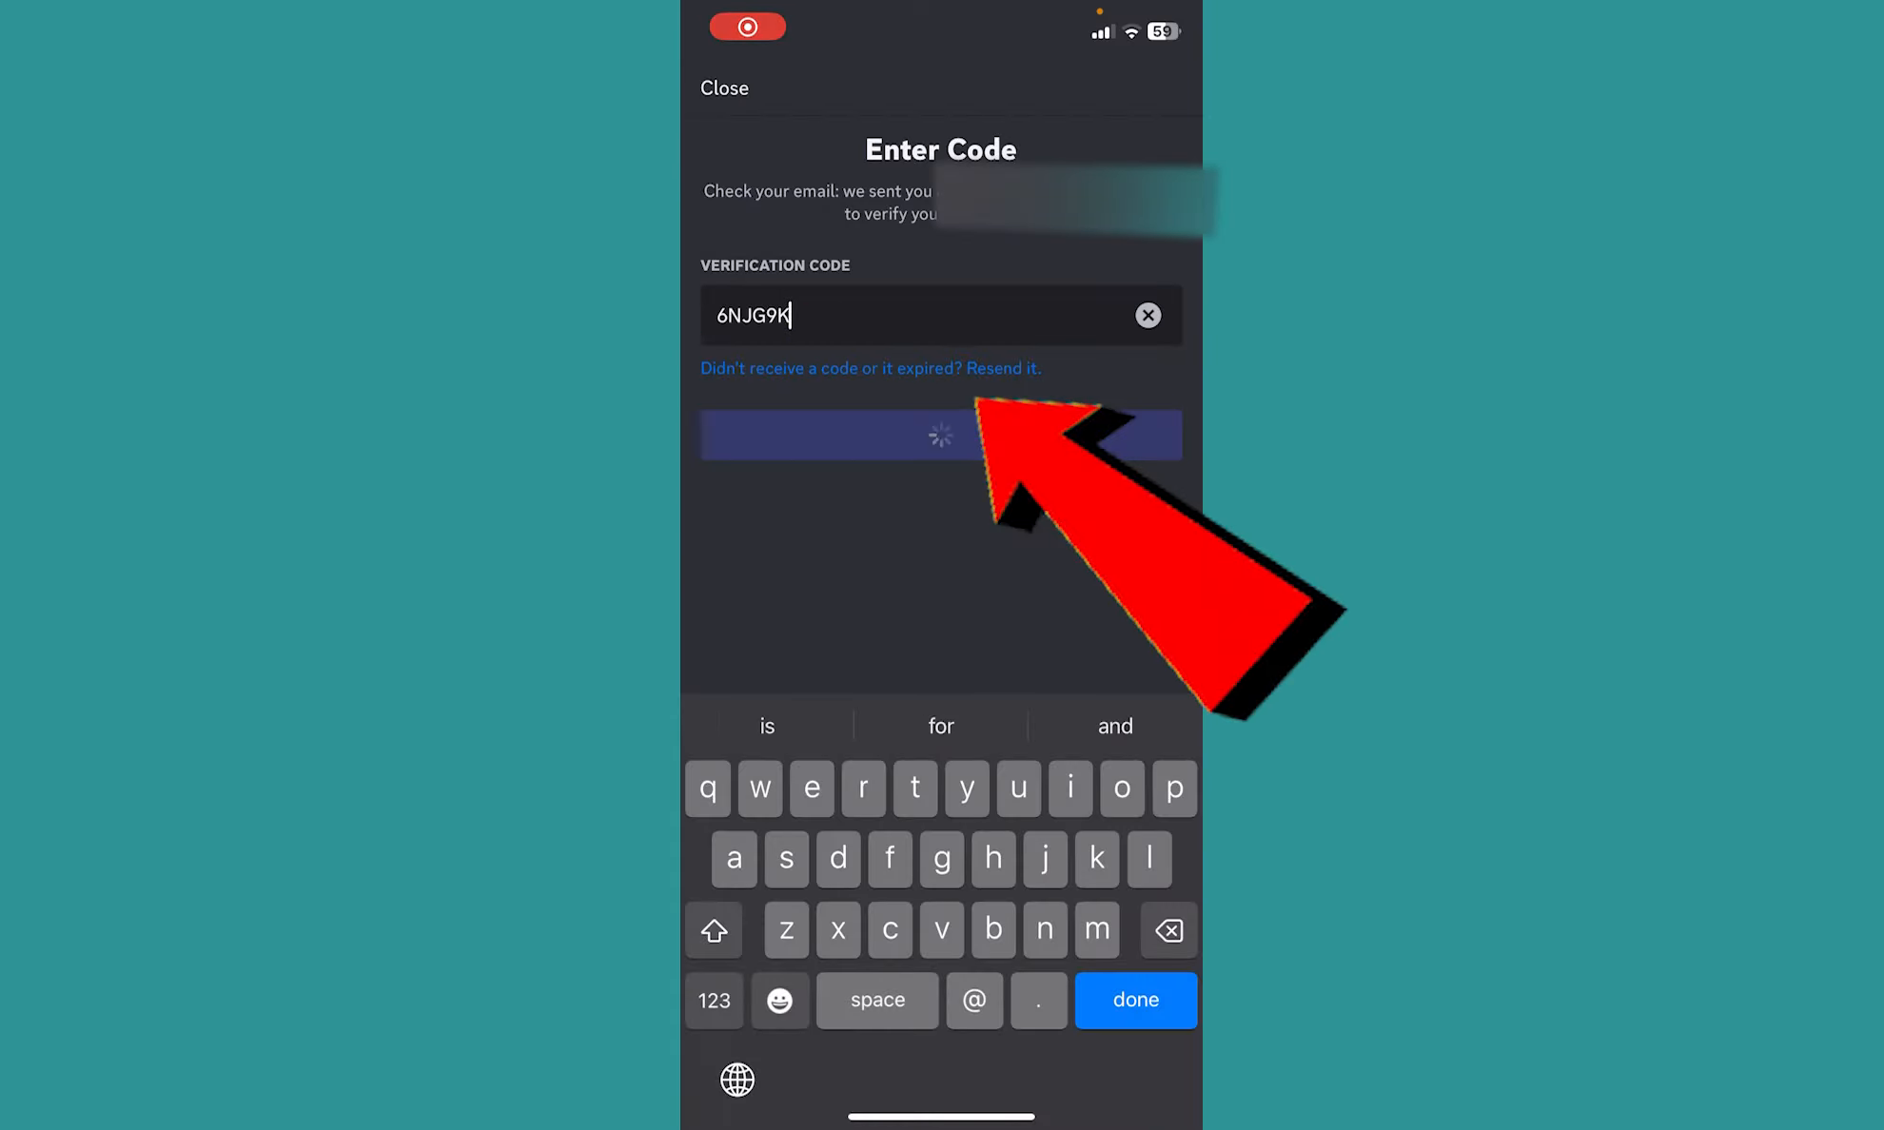
{"action": "left_click", "coordinate": [941, 435]}
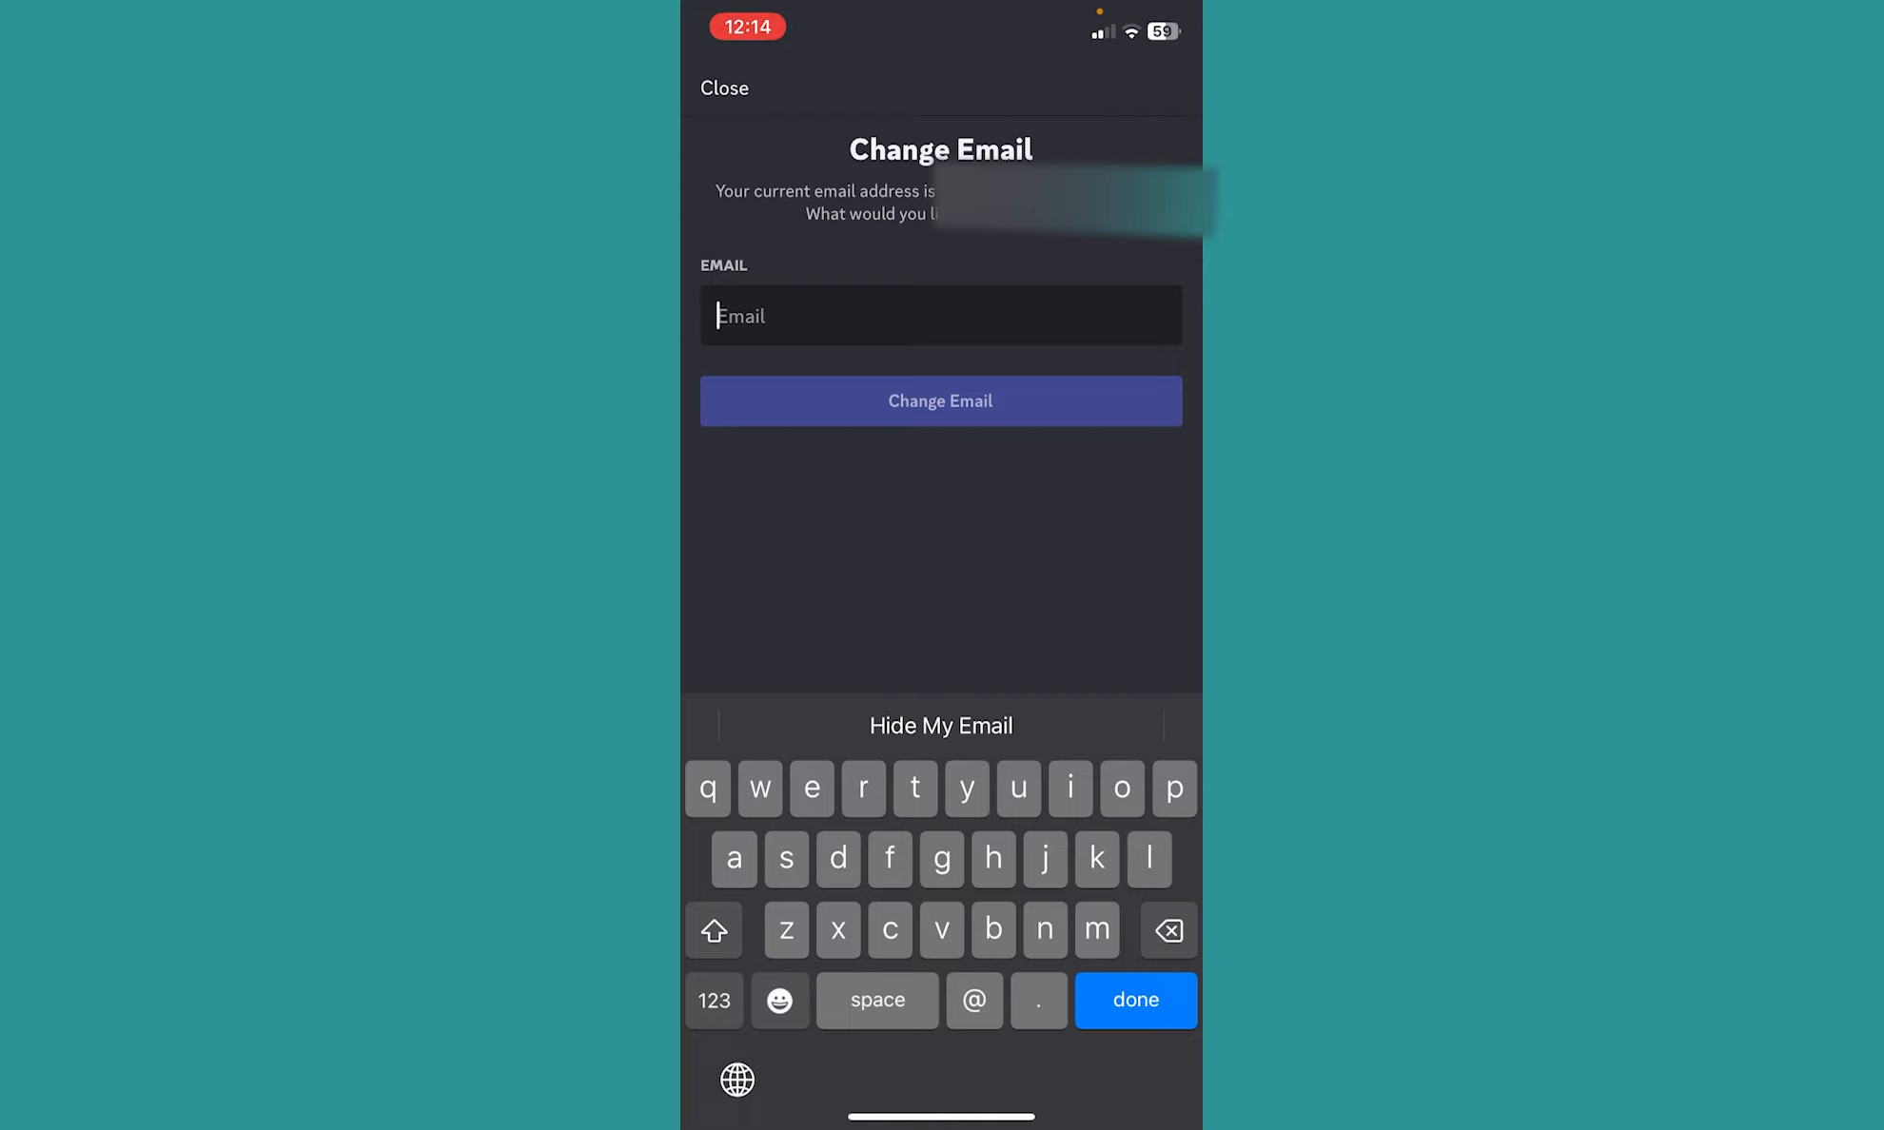
- Close the Change Email screen and go back to the Direct Messages list
{"action": "left_click", "coordinate": [724, 88]}
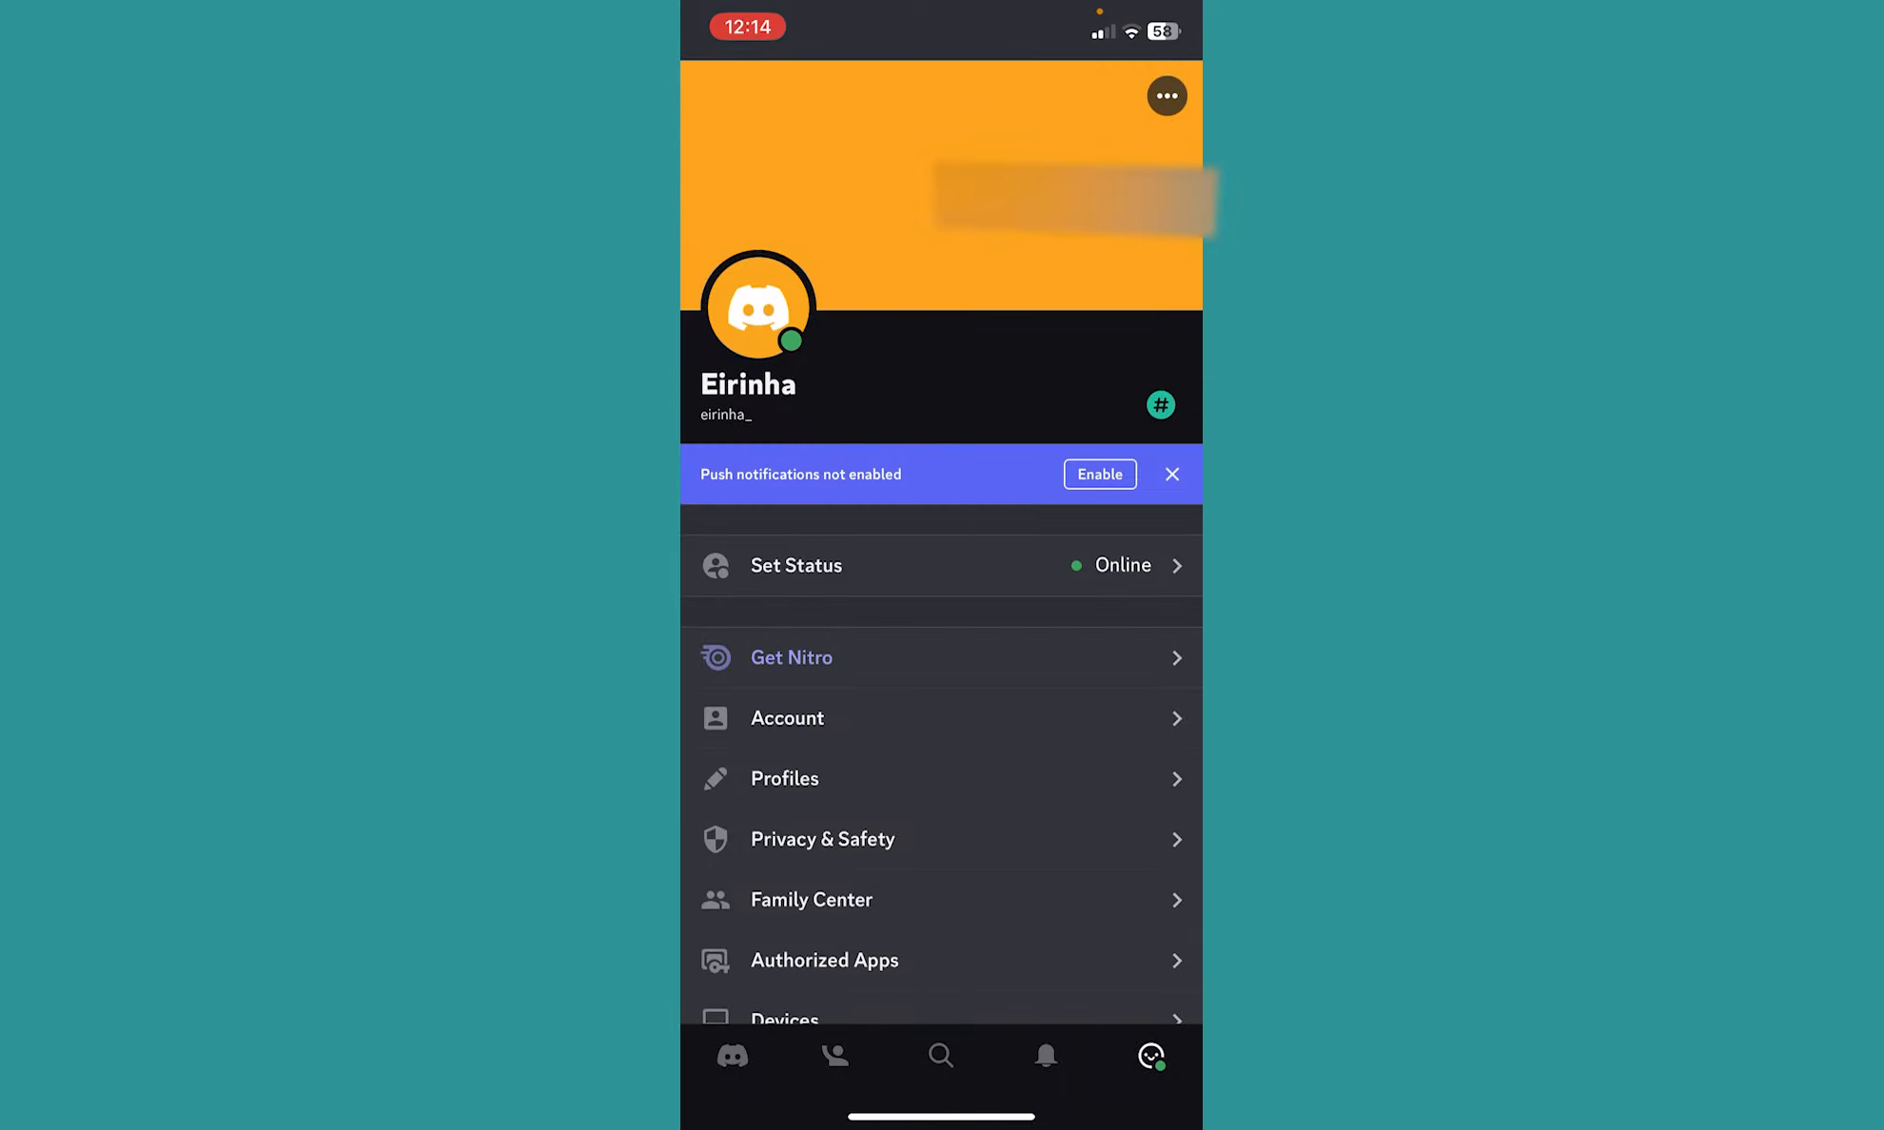
{"action": "left_click", "coordinate": [732, 1056]}
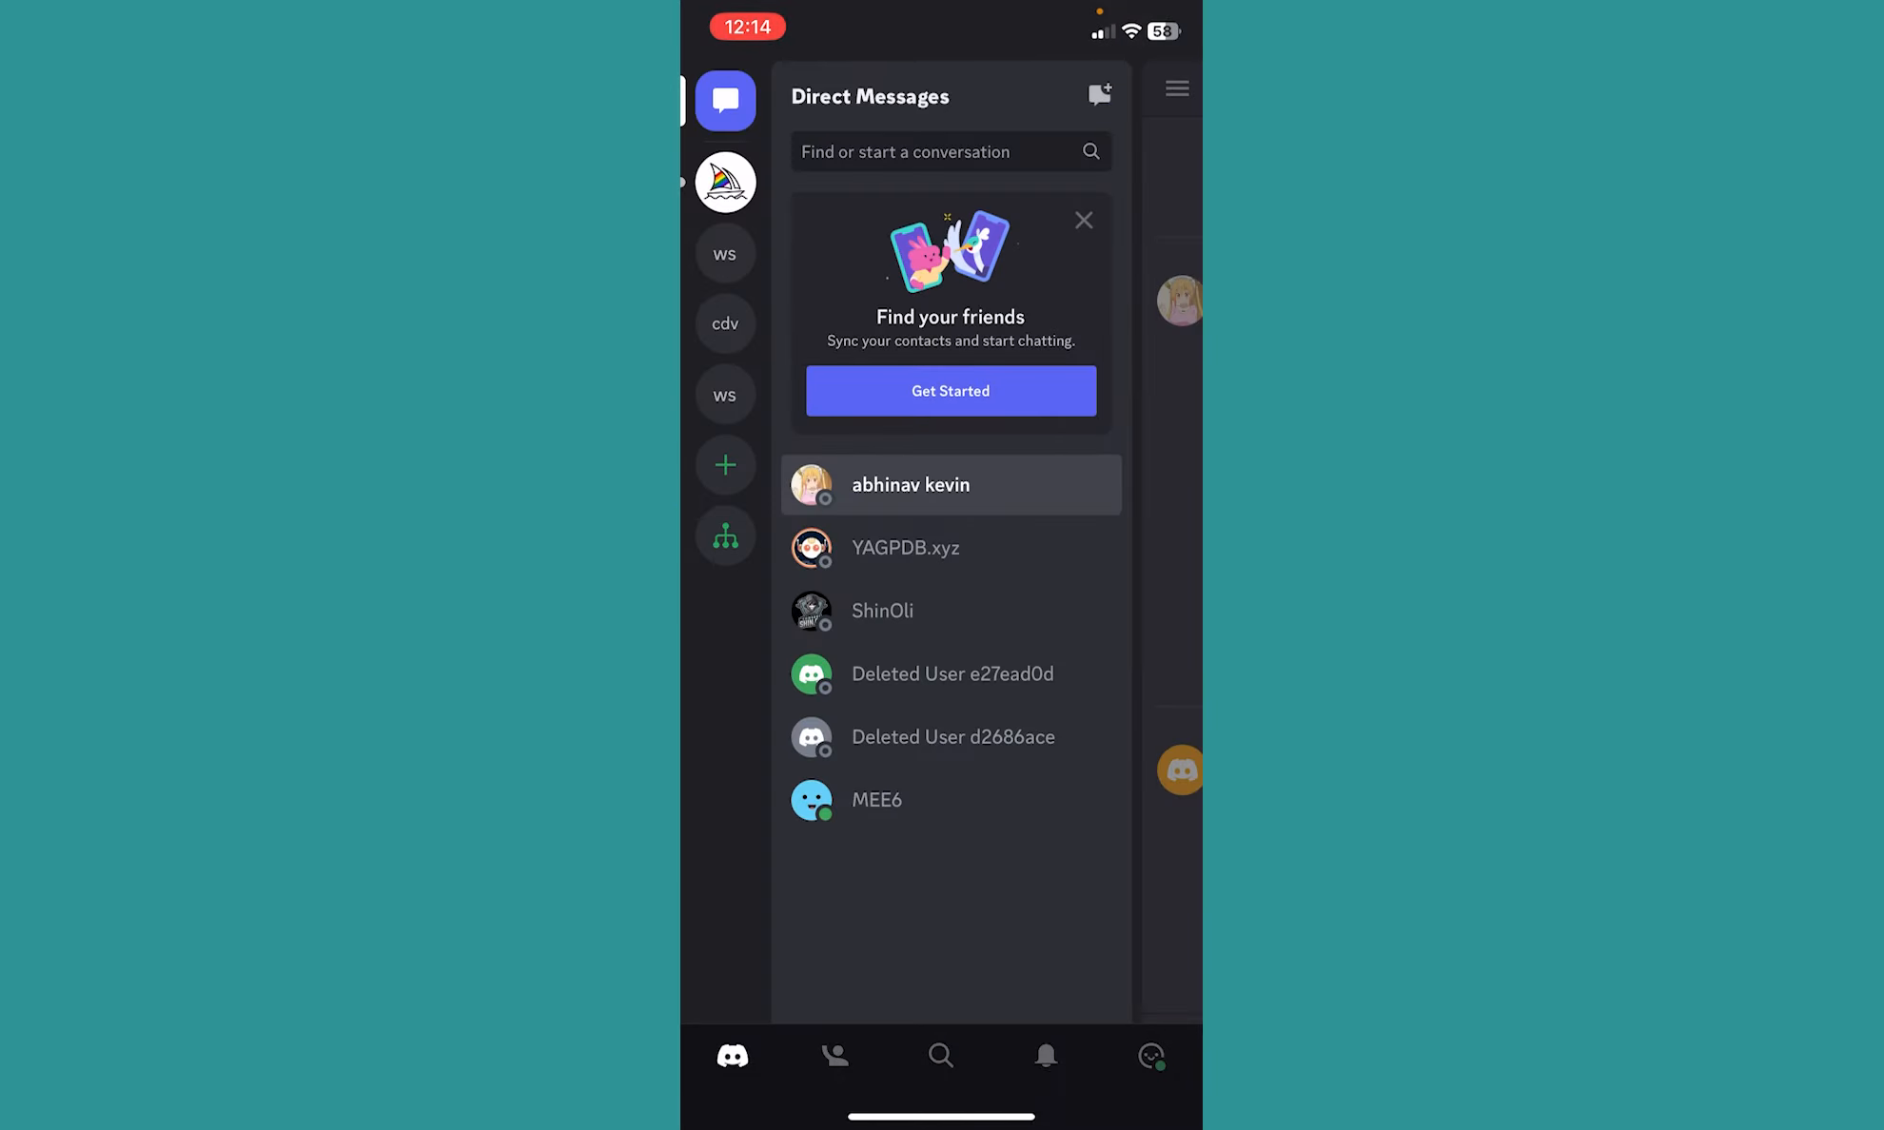